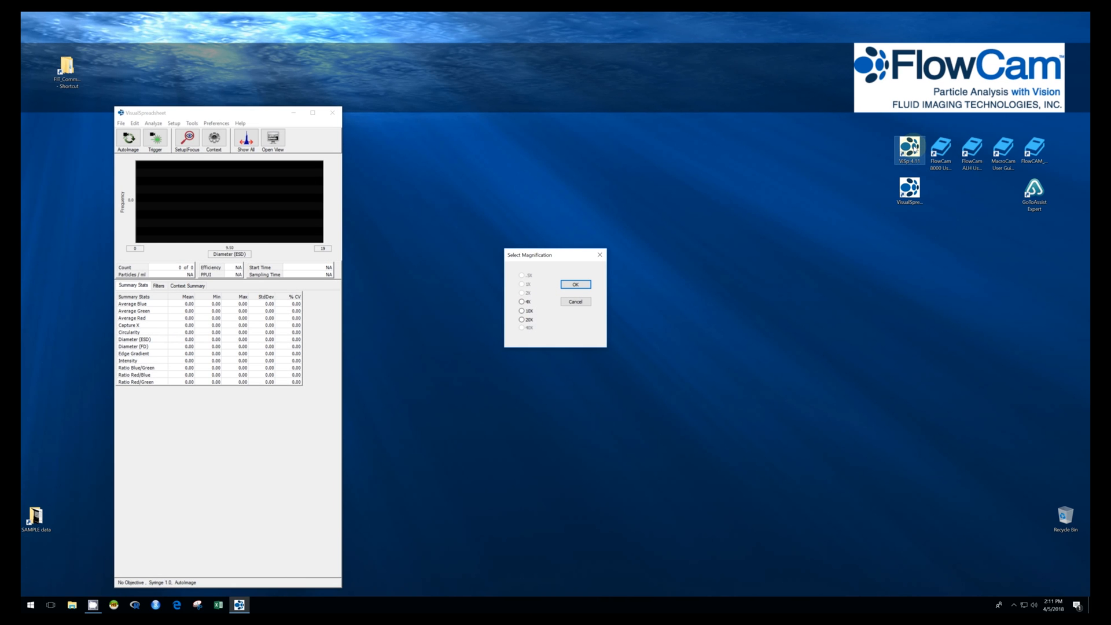
Choose 10X in the Select Magnification dialog and confirm it.
left_click(522, 310)
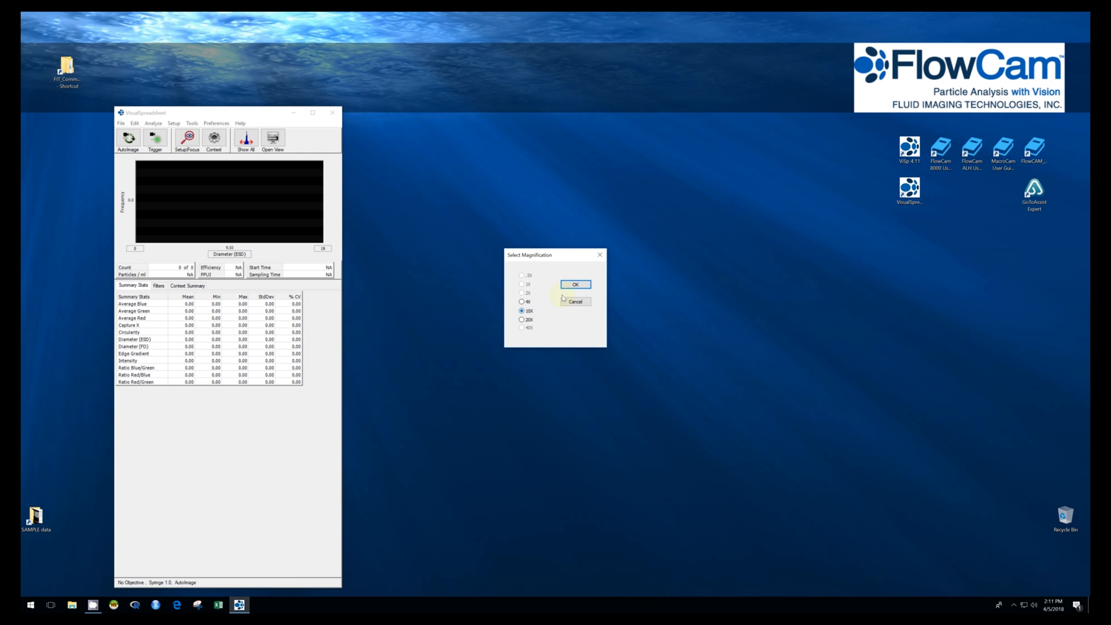
left_click(575, 284)
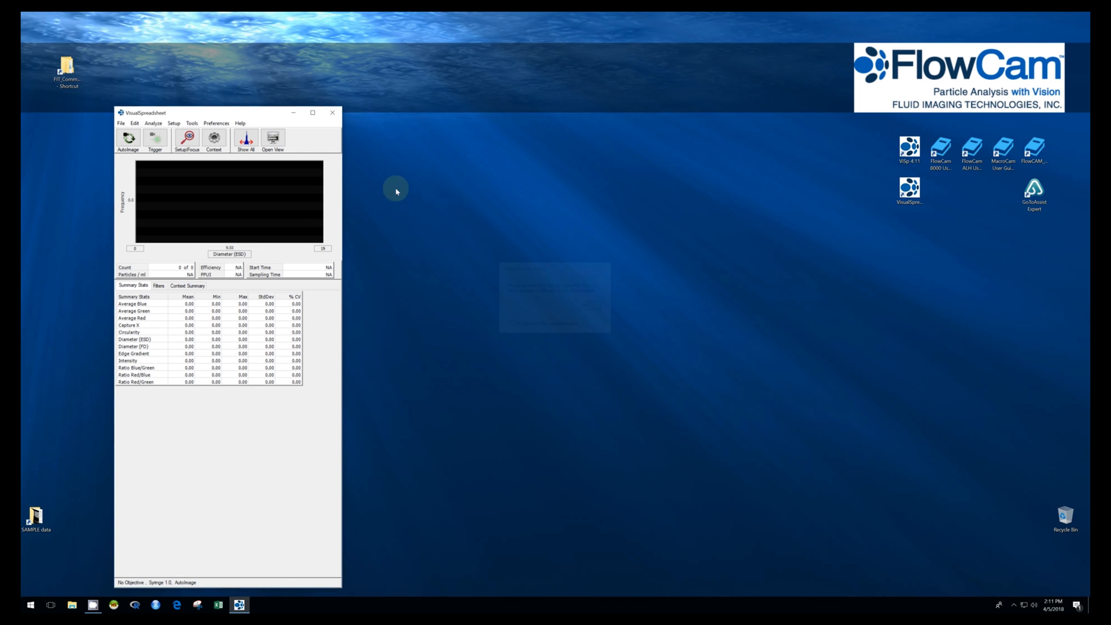
Start Setup/Focus mode showing the live flow-cell image and dismiss the Capture Setup window.
left_click(187, 137)
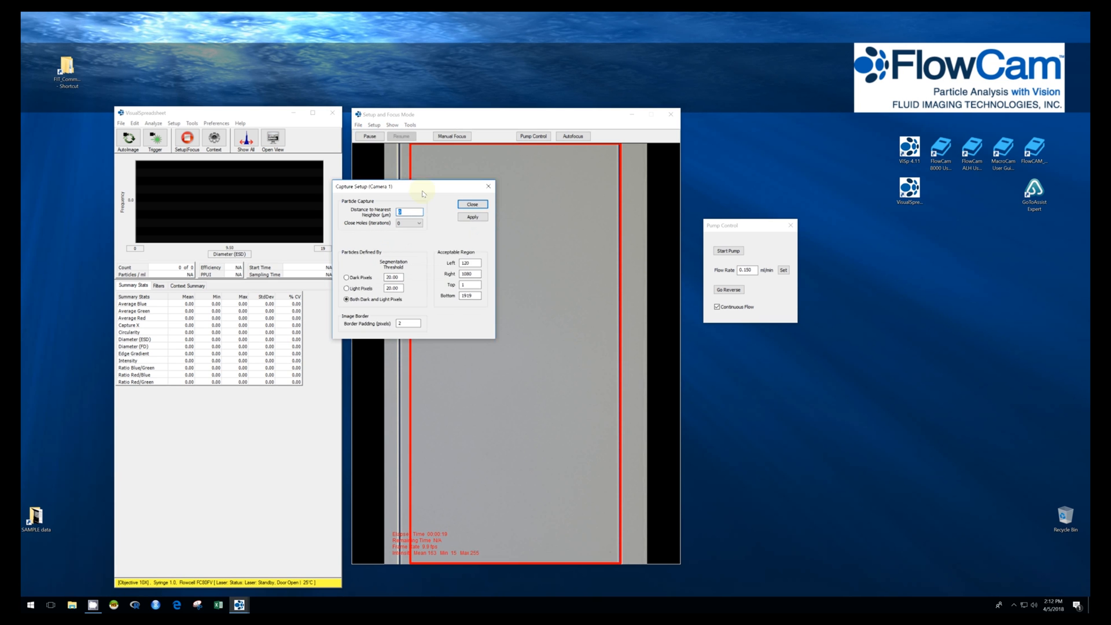
left_click_drag(390, 185, 389, 197)
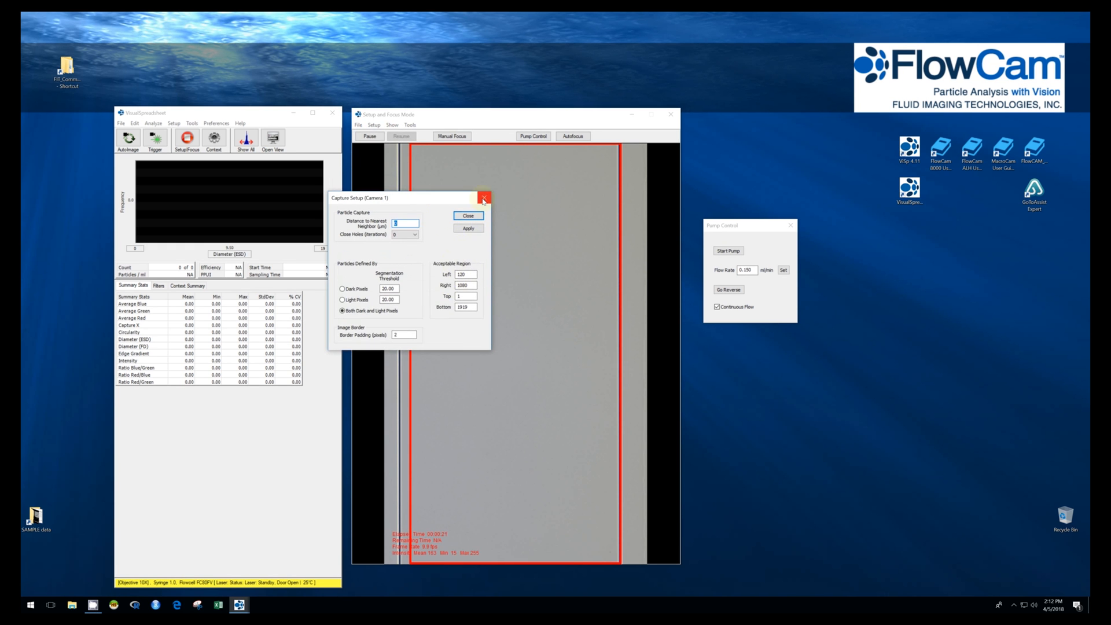
left_click(483, 196)
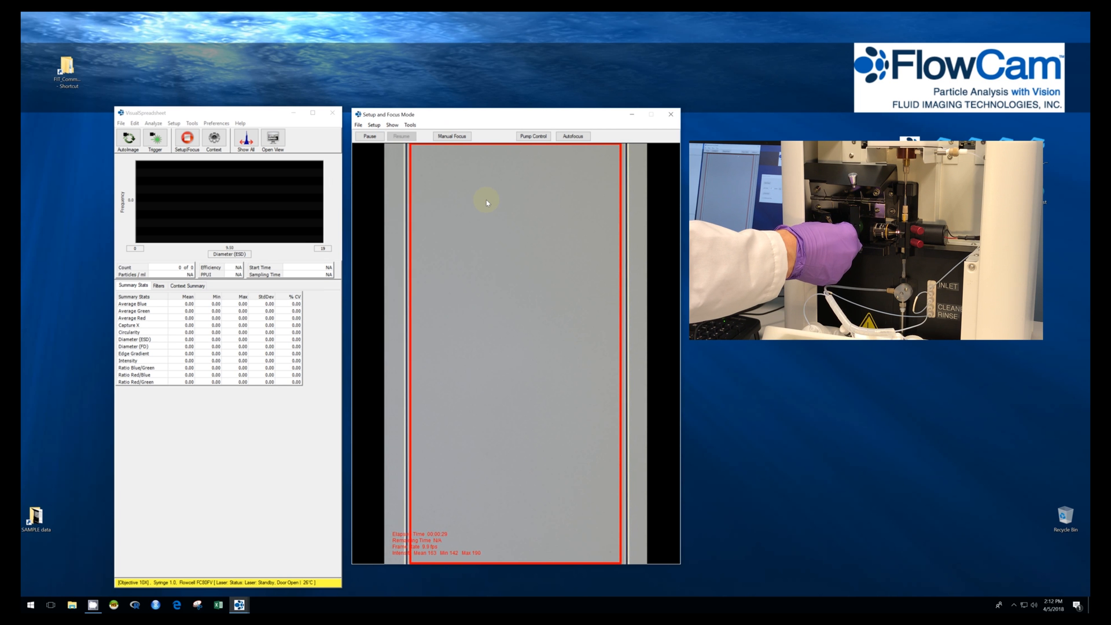
Start the Auto Focus Assistant from the Setup and Focus Mode window.
left_click(532, 137)
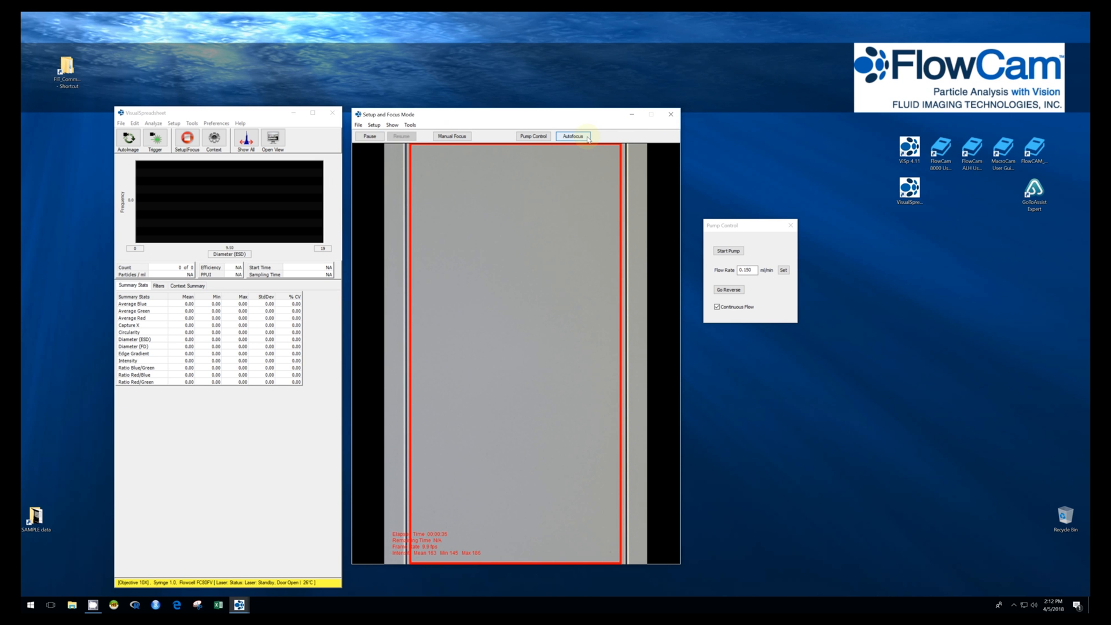
left_click(573, 135)
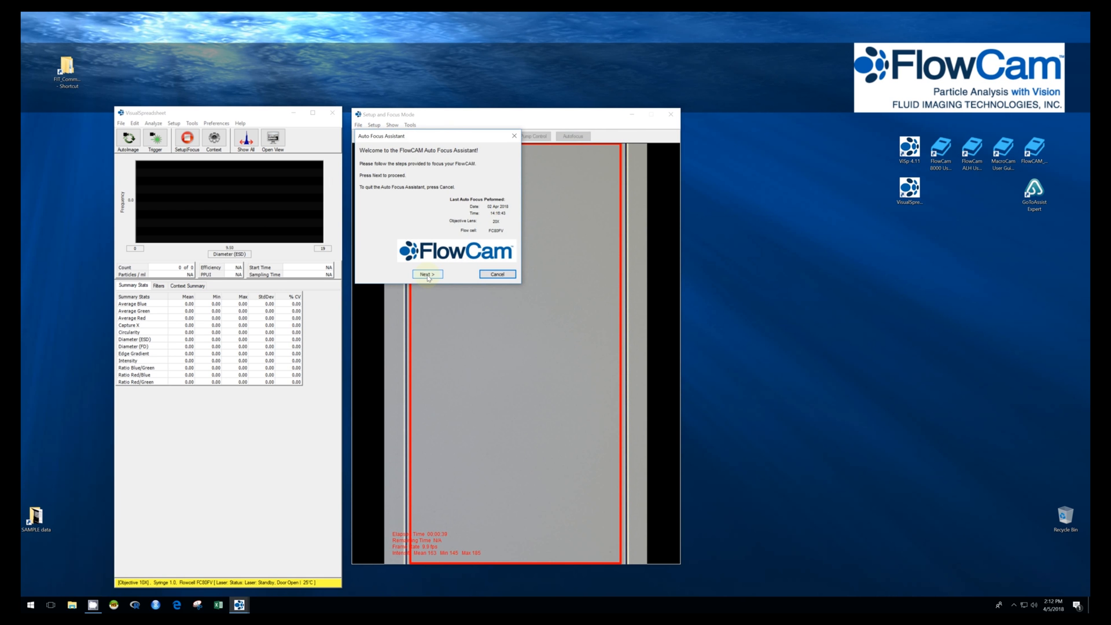
Advance the assistant accepting 10X lens, FC80FV flow cell, 1.0 ml syringe and Best Focus Image.
left_click(427, 275)
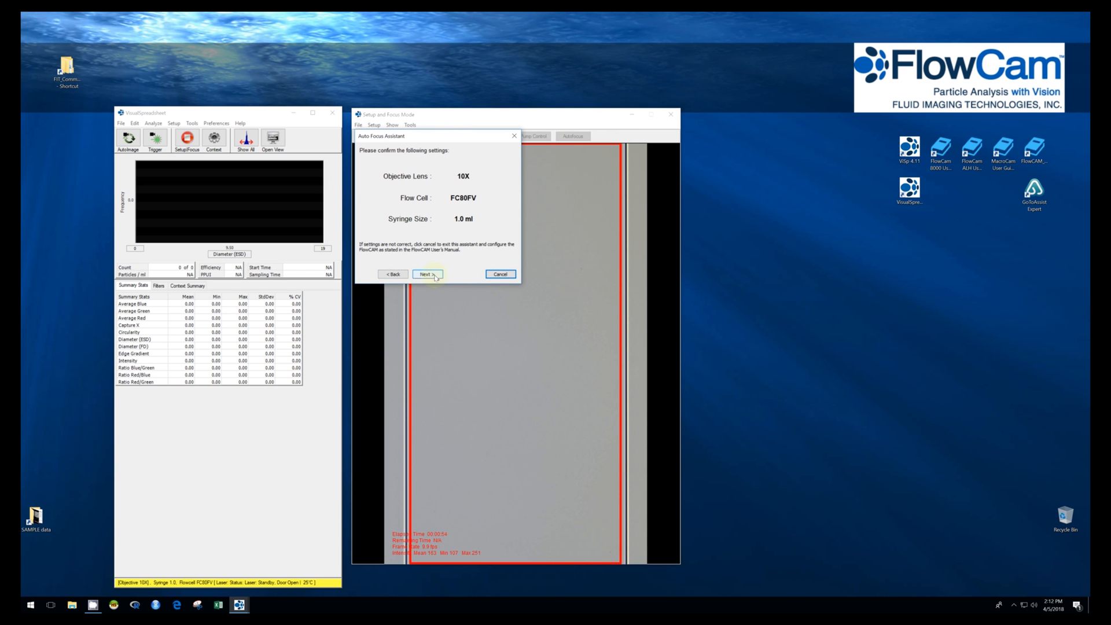
left_click(427, 273)
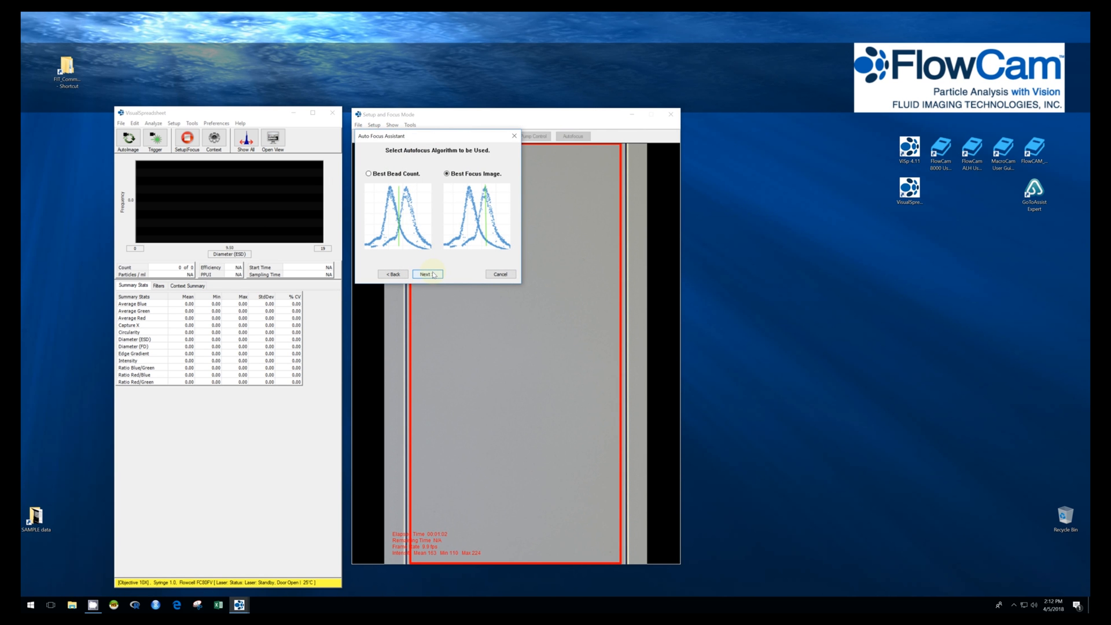
mouse_move(451, 190)
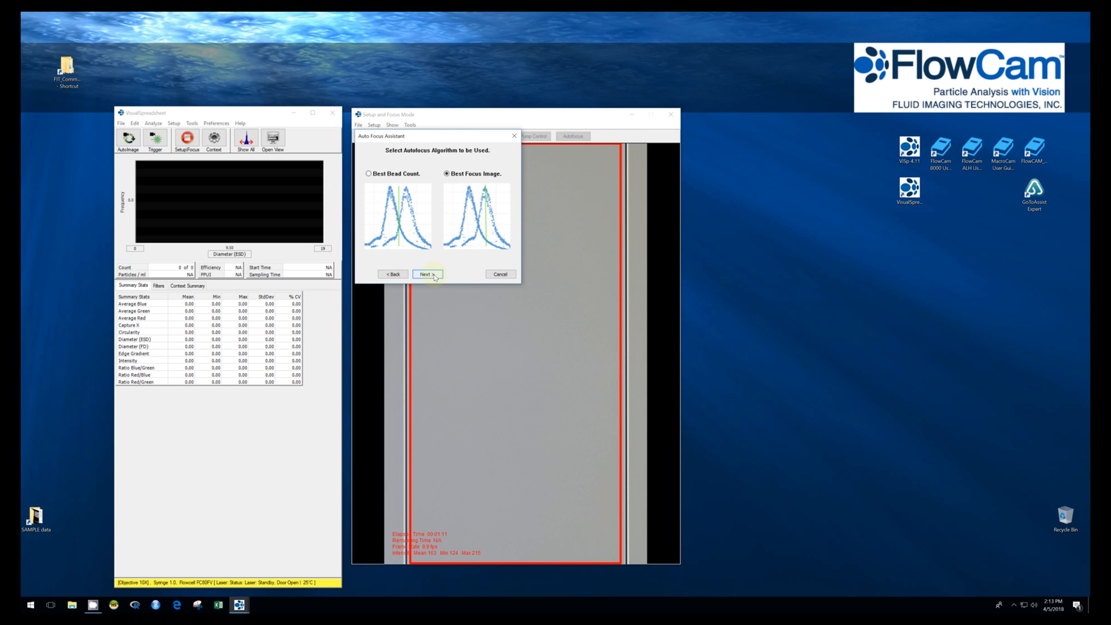
left_click(426, 274)
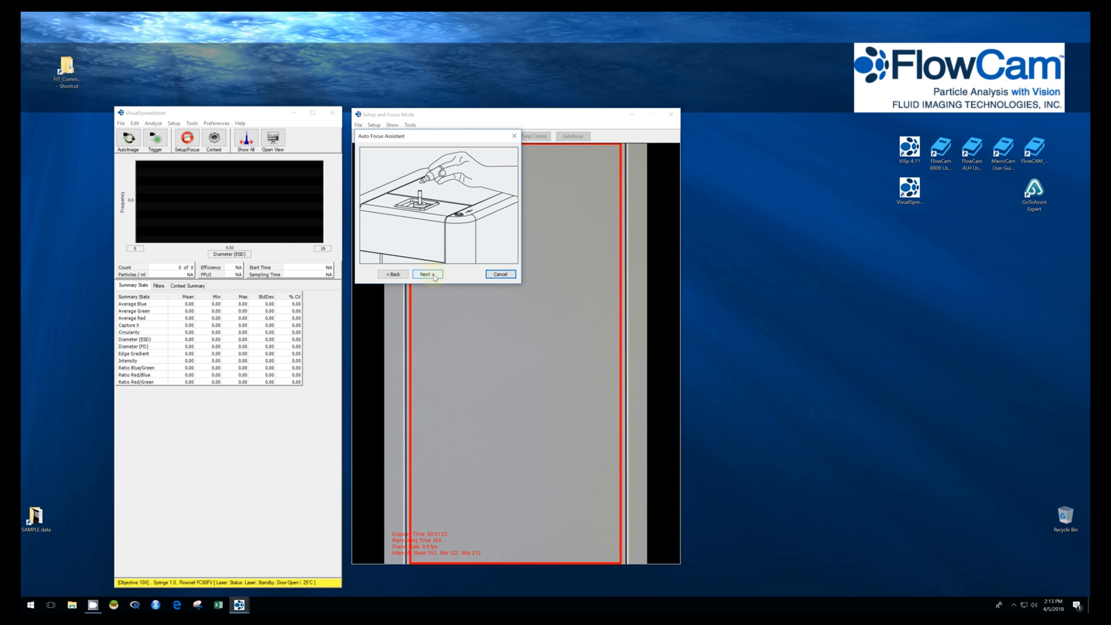
Confirm the 0.9 ml sample with solution added and finish the assistant to run autofocus.
left_click(427, 273)
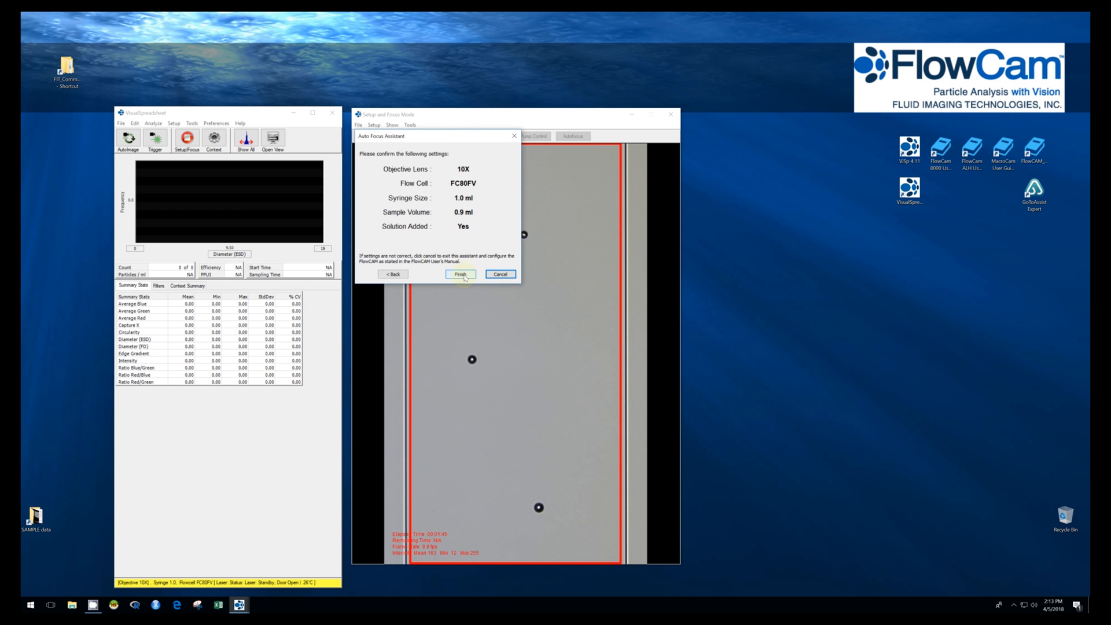
left_click(460, 274)
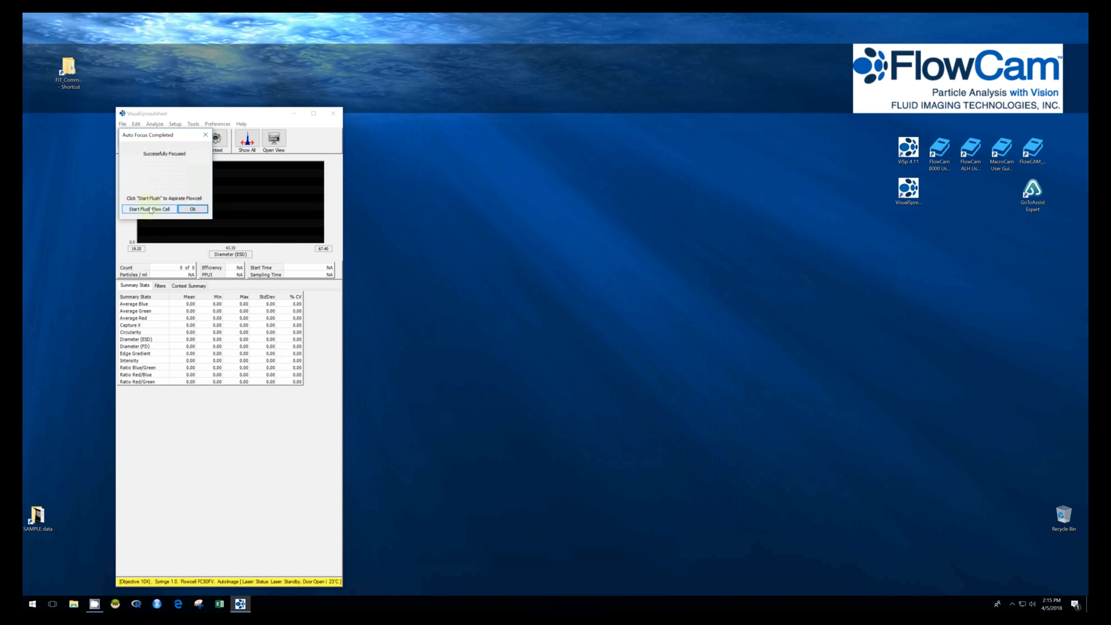
Start Flush Flow Cell from the Auto Focus Completed message.
left_click(148, 209)
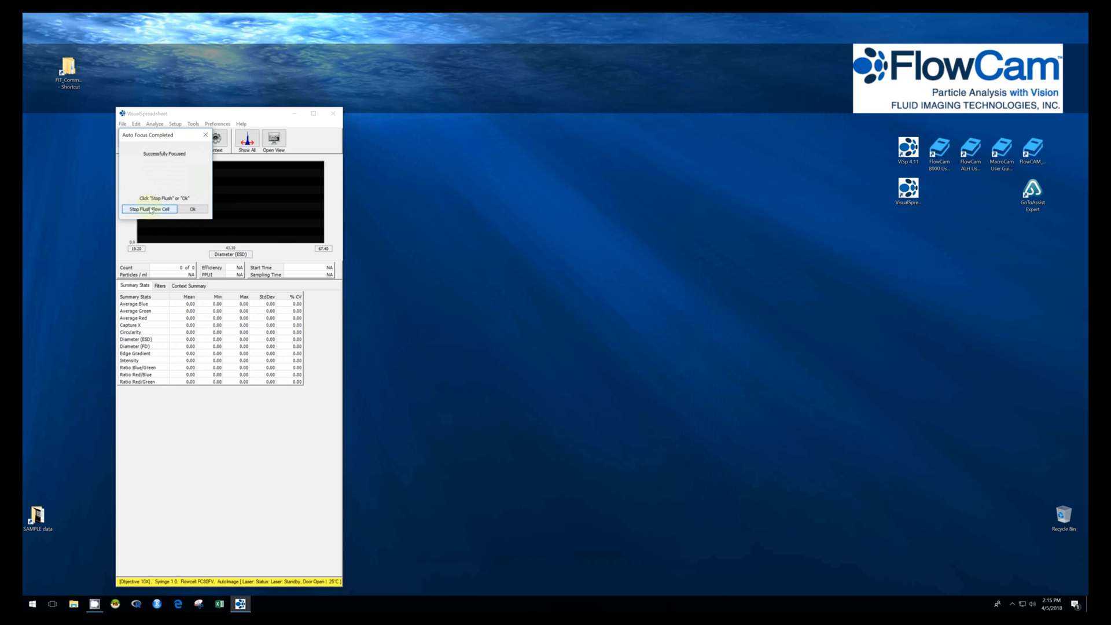